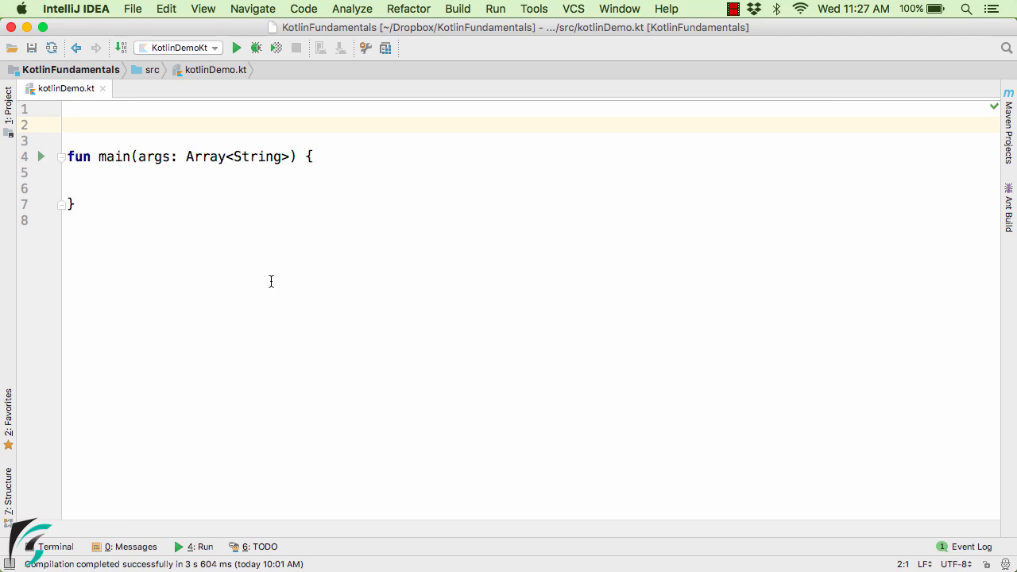
- Declare val pi: Float = 3.14f and add the 'Some initial code' and 'Some more code' printlns to main
type("val pi: Float = 3.14f")
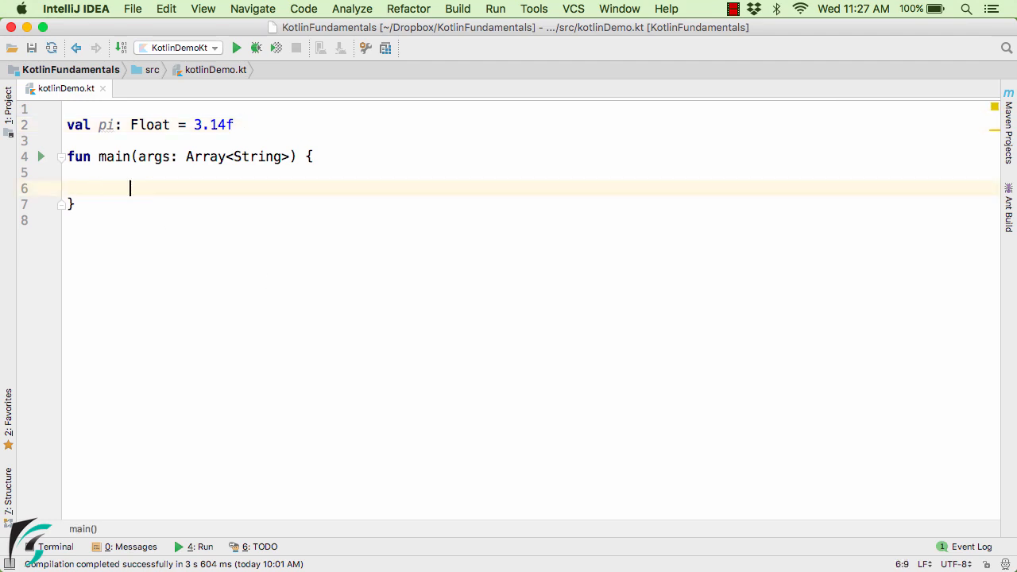
type("println(\"Some initial code.....\")")
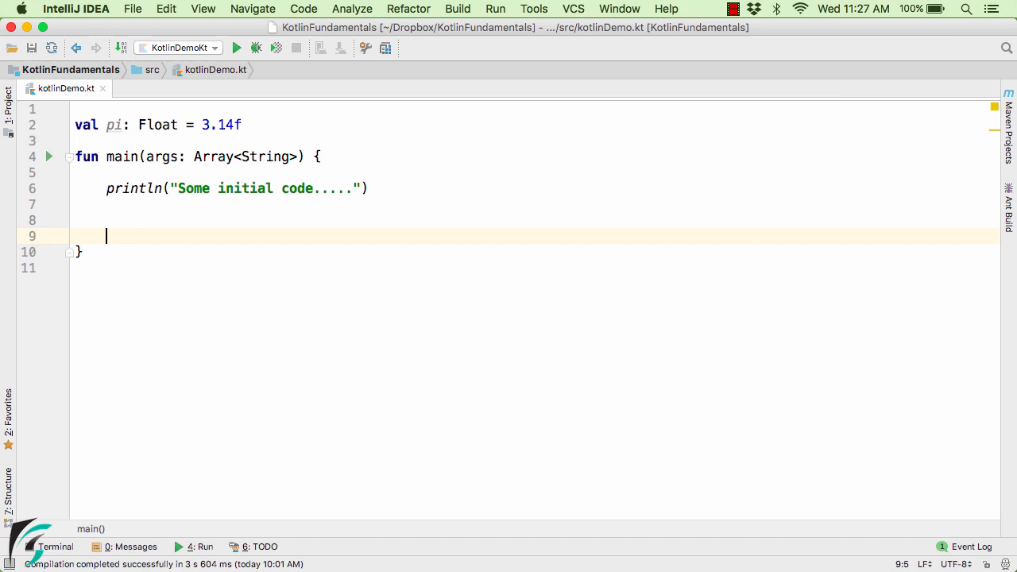
type("println(\"Some more code....\")")
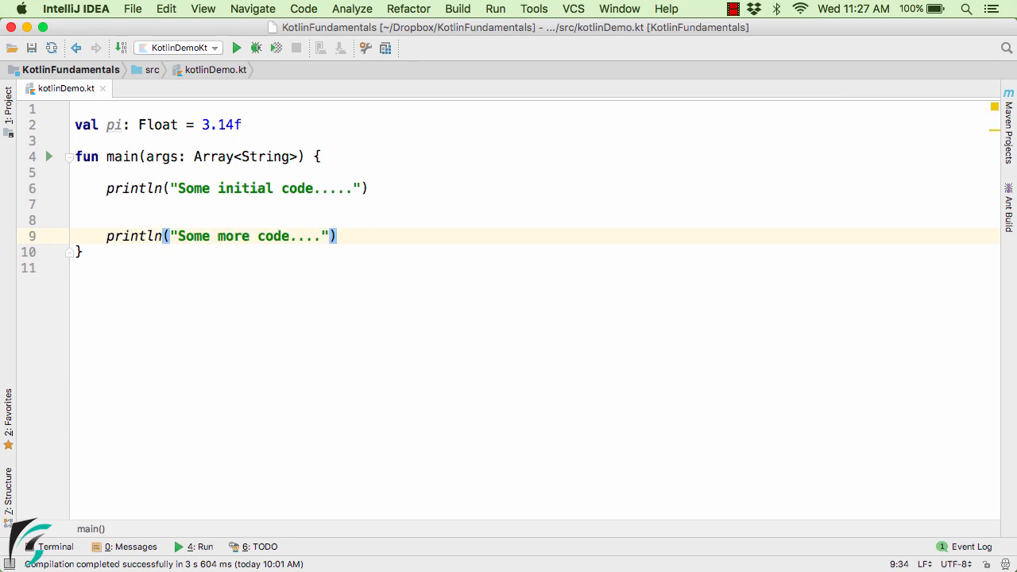
mouse_move(25, 159)
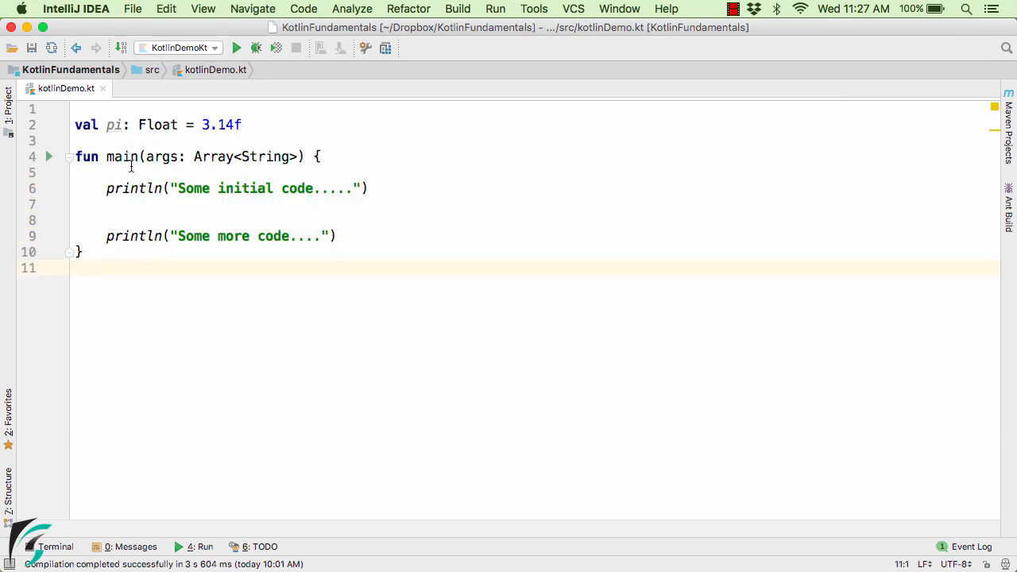
- Add a '// Waste of memory' comment to the pi declaration while starting to insert by
double_click(114, 125)
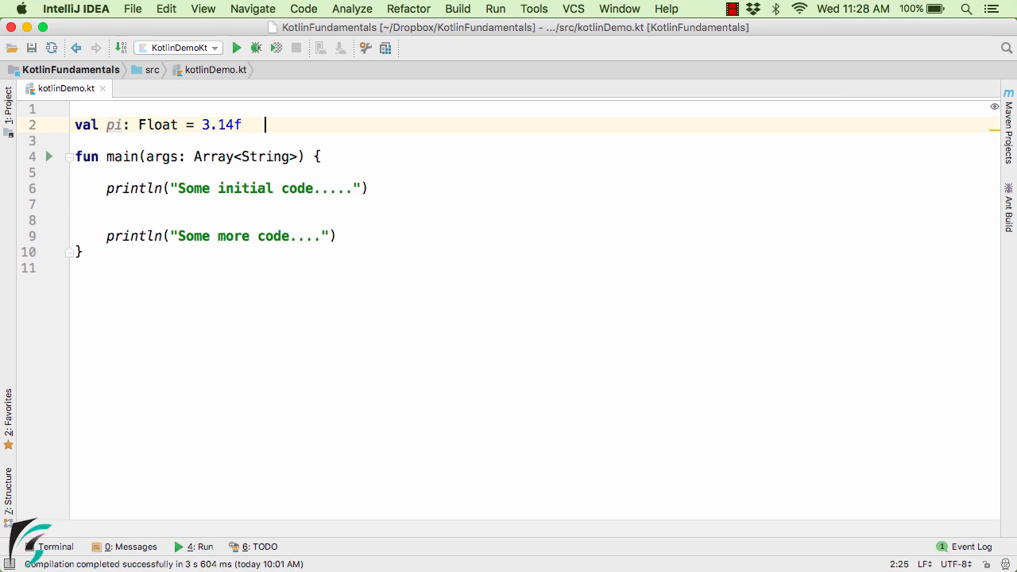
type("// Waste of memory")
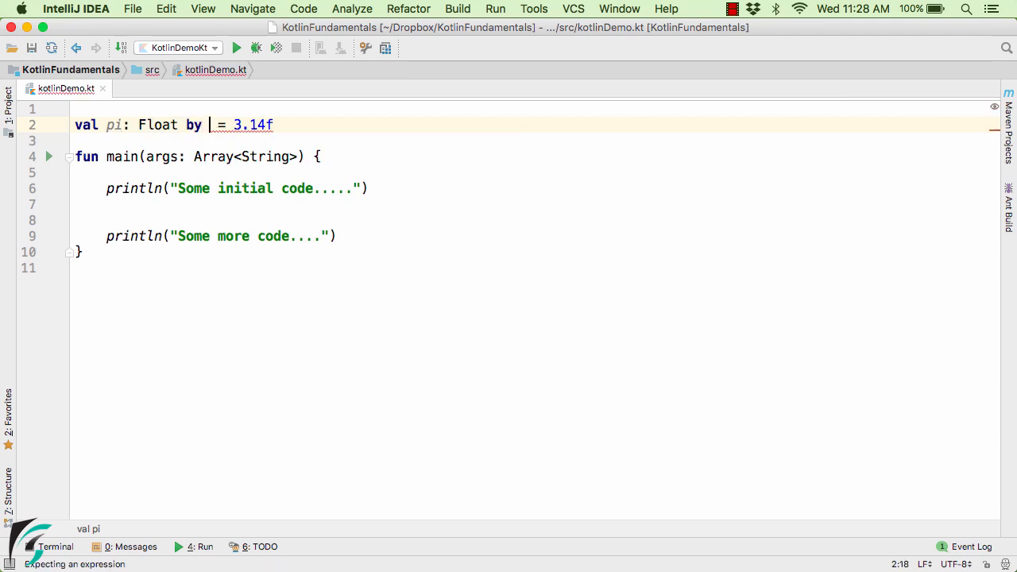
- Replace pi's initializer with lazy { 3.14f } and open a blank line in main
type("lazy { }")
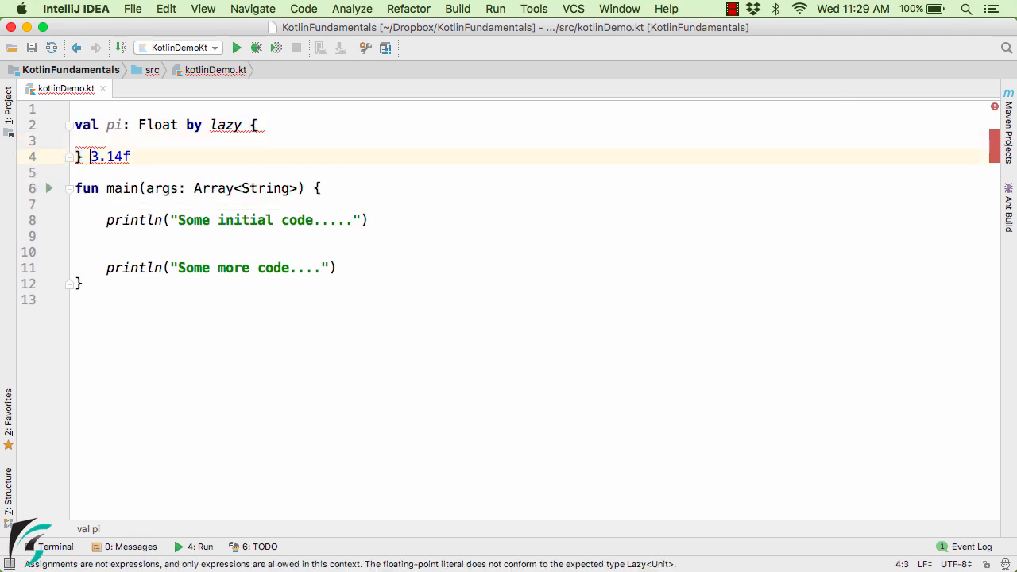
double_click(110, 156)
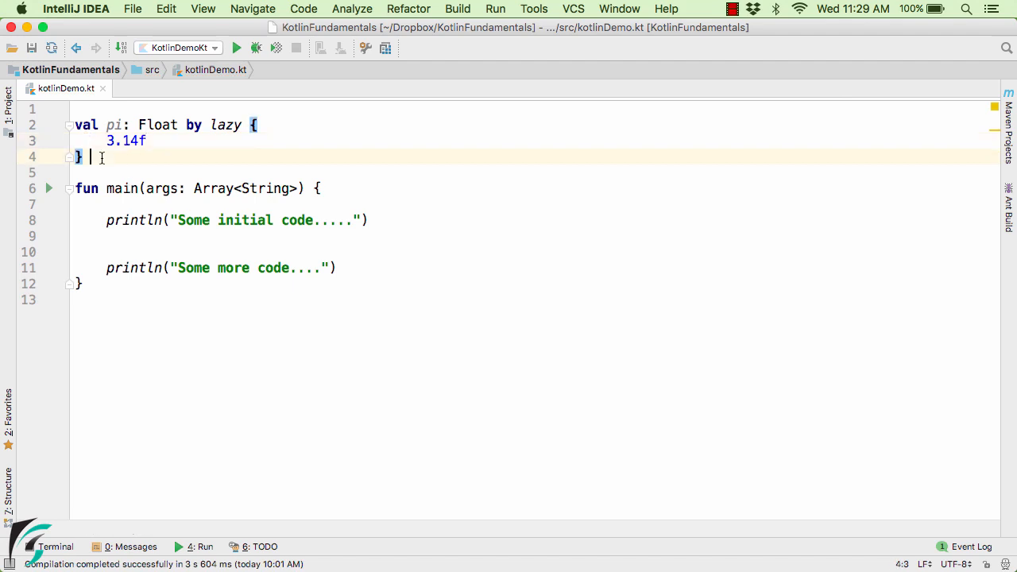
mouse_move(184, 241)
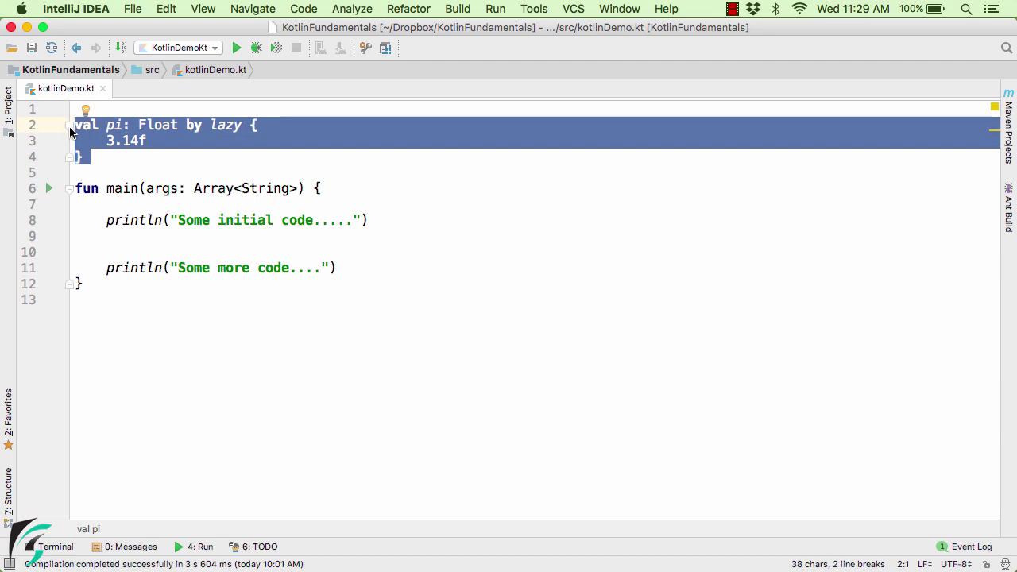
double_click(116, 125)
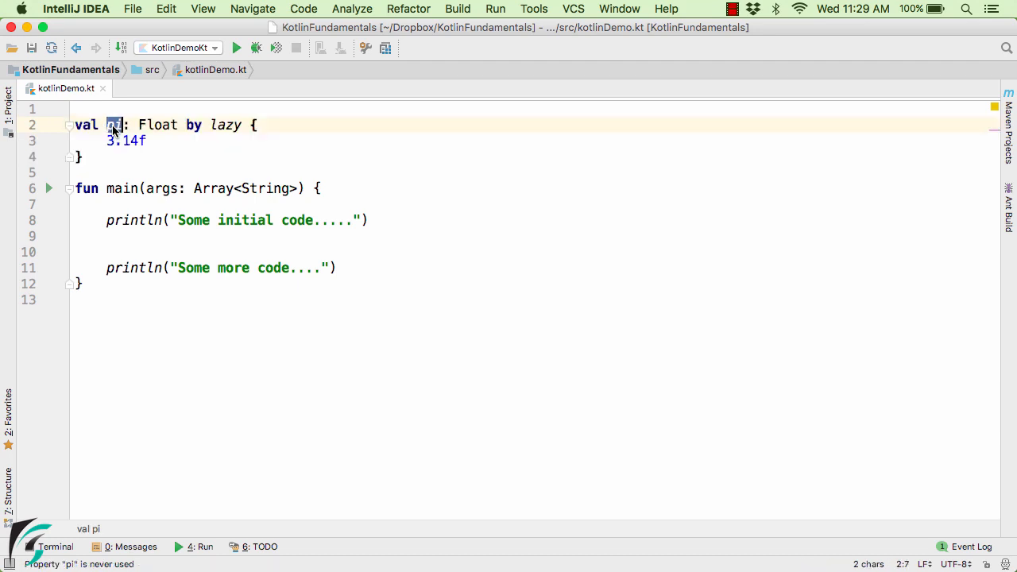
mouse_move(114, 124)
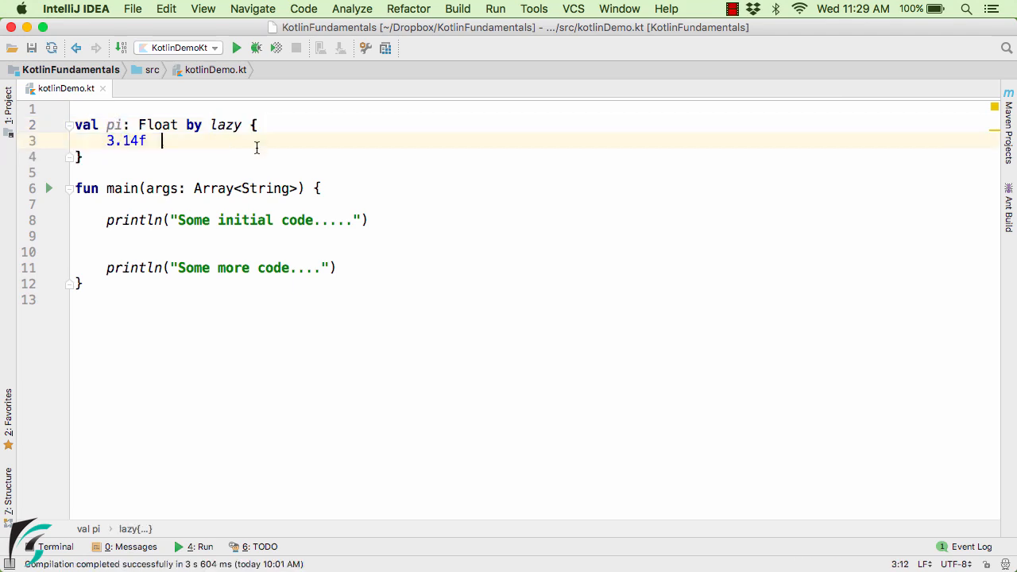
left_click(253, 252)
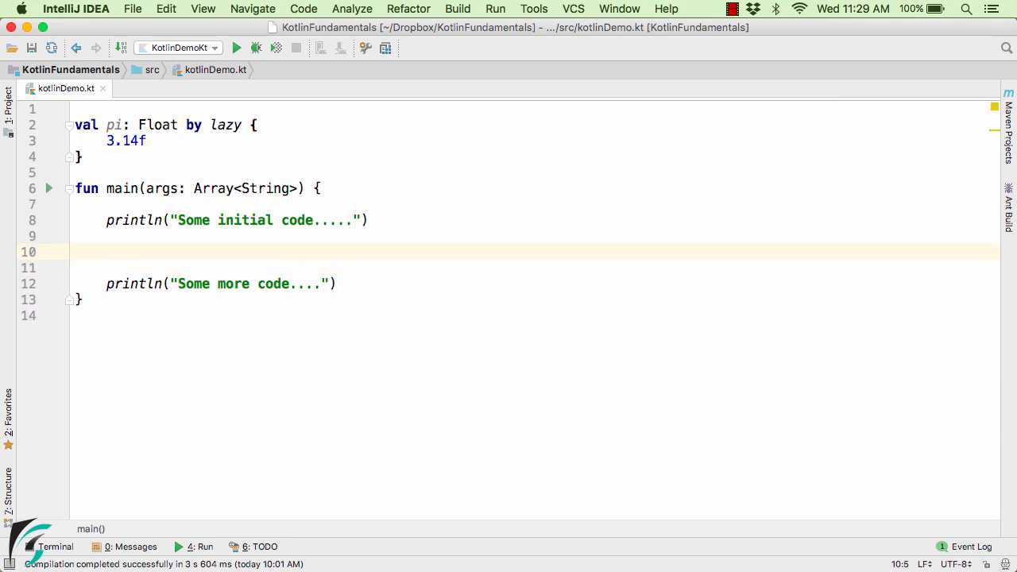
- Add val area1 = pi * 4 * 4 in main and start val area2 = pi * 9 * 9
type("val")
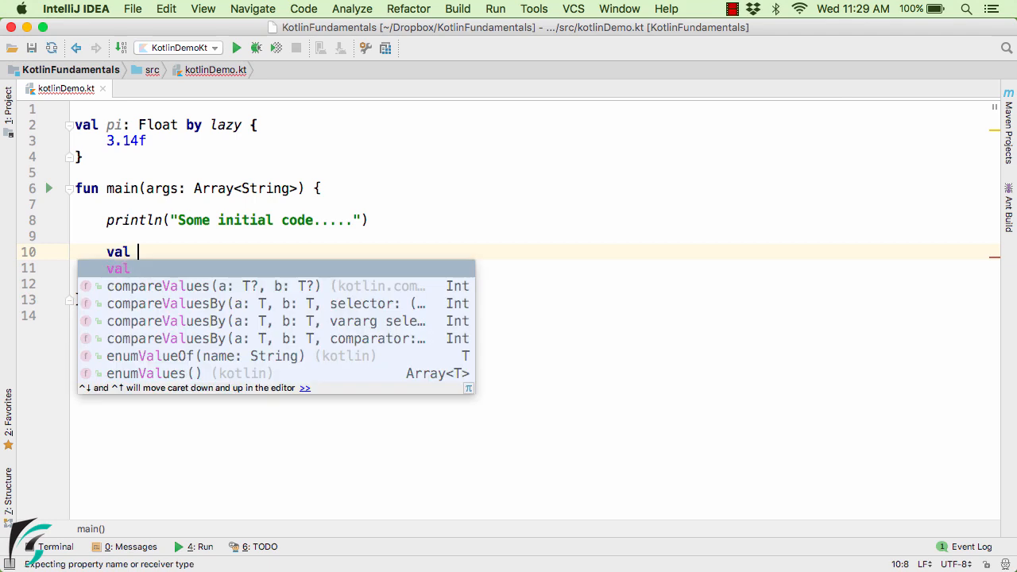
type("area1 =")
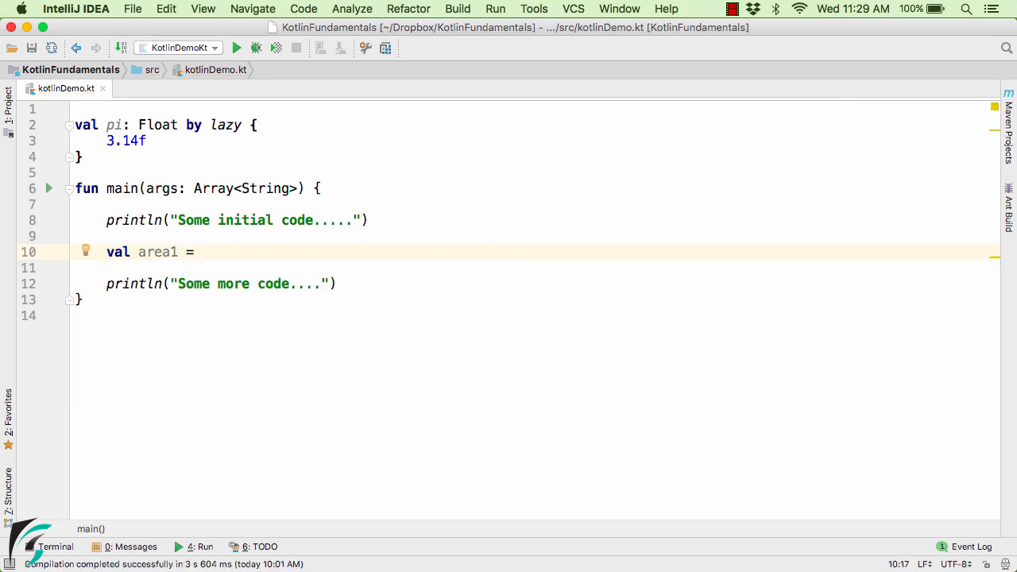
type("pi * 4 * 4")
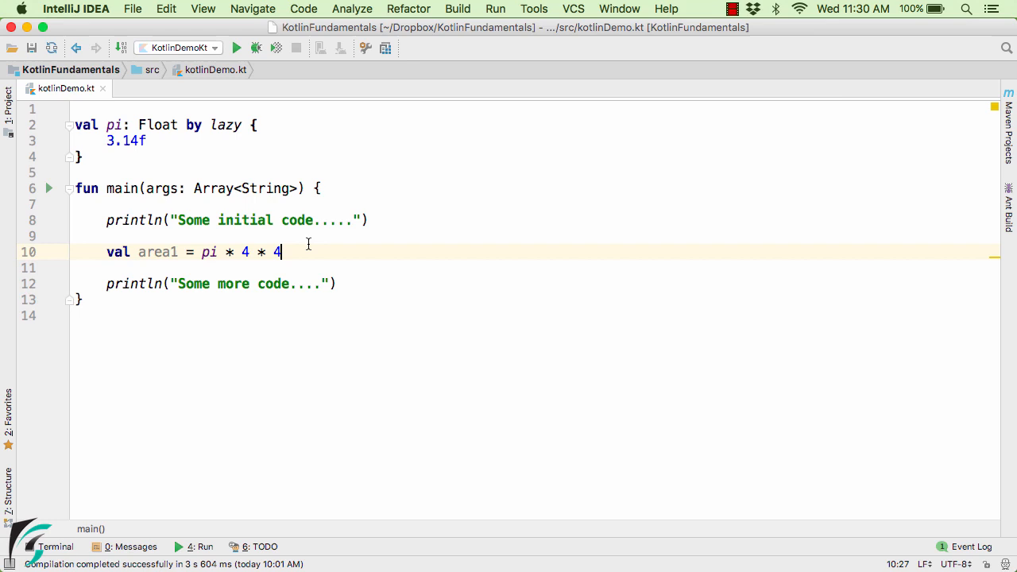
double_click(209, 252)
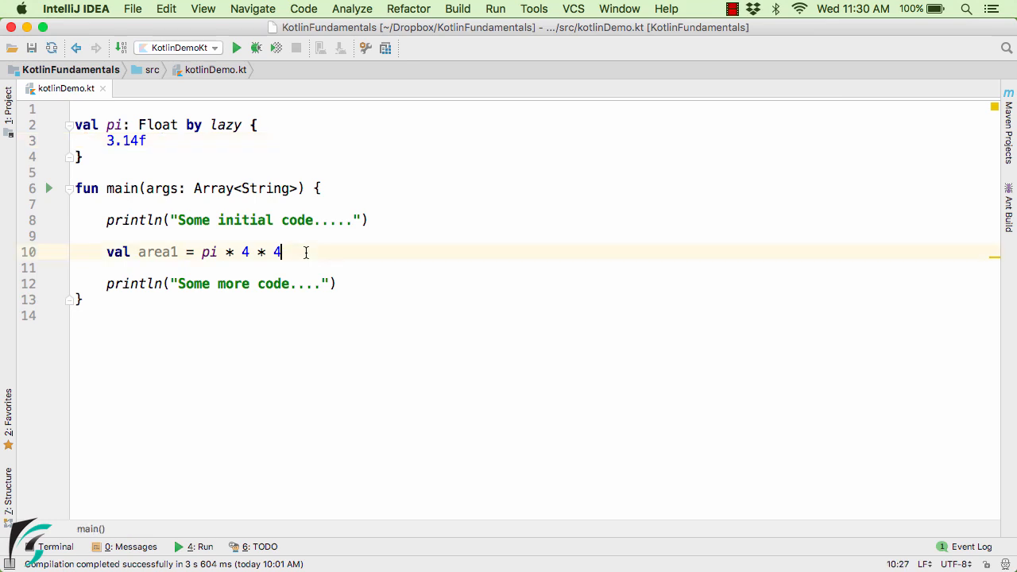
type("val area2 = pi * 9 * 9")
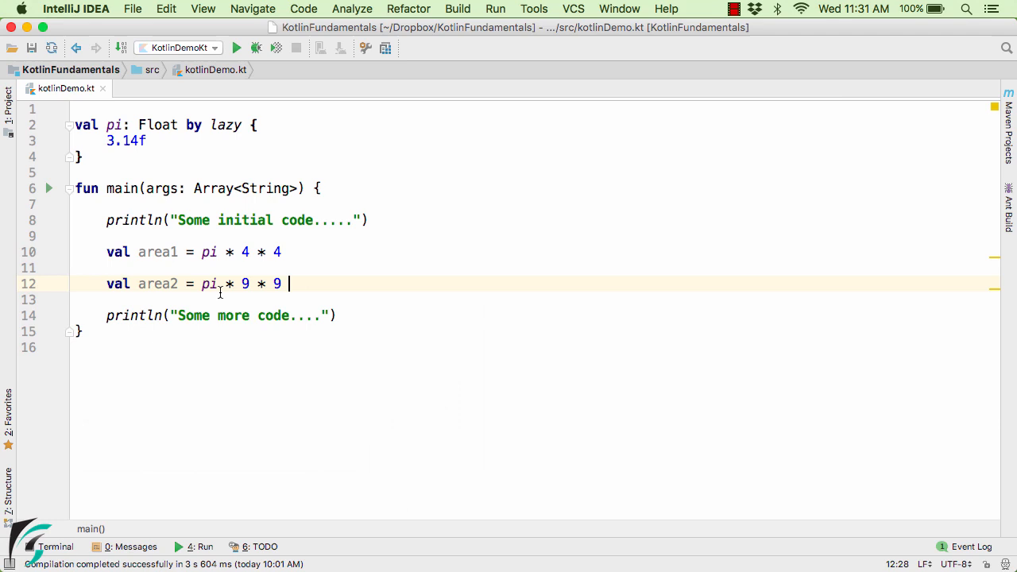
double_click(209, 284)
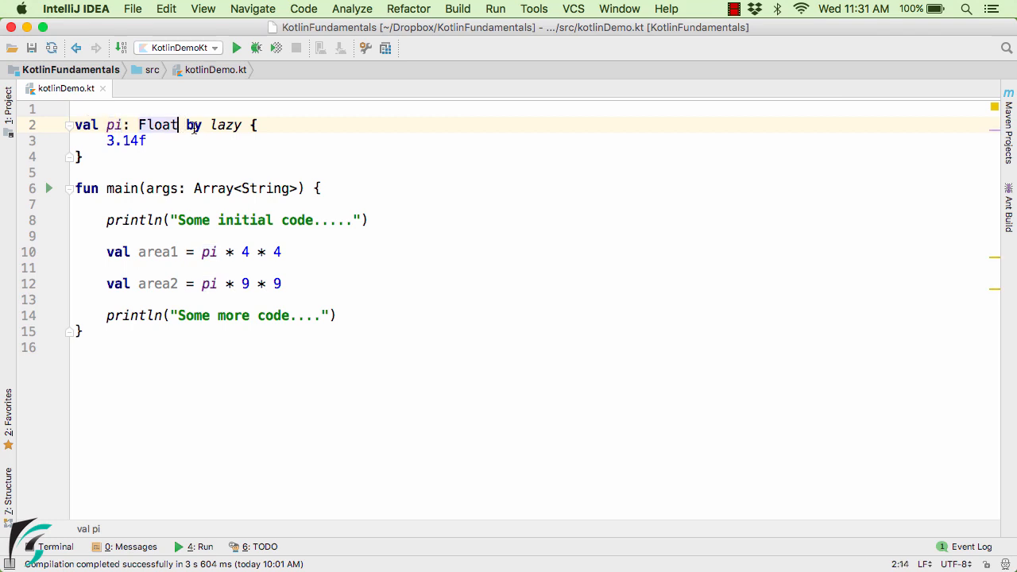
type("?")
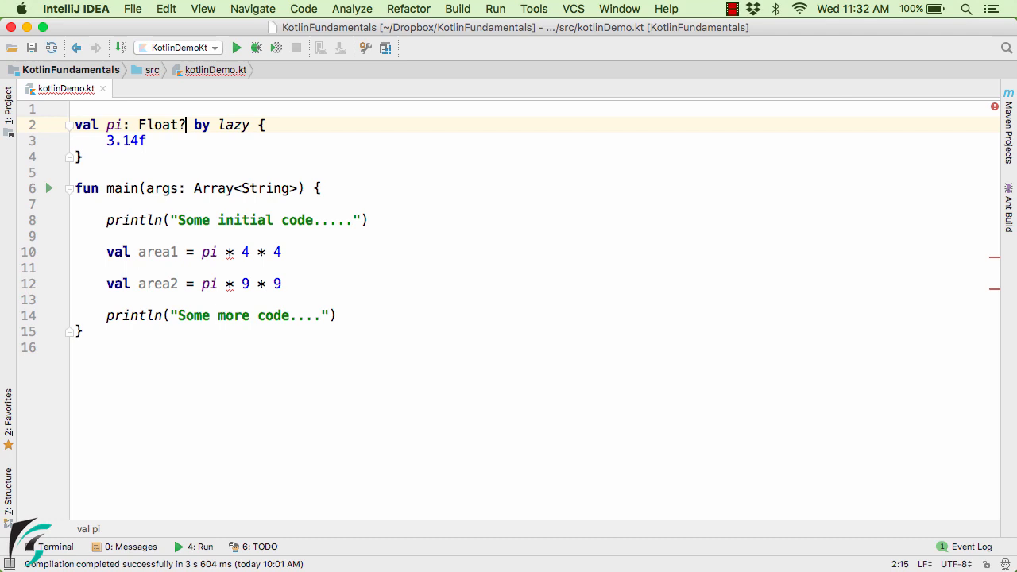
key("Backspace")
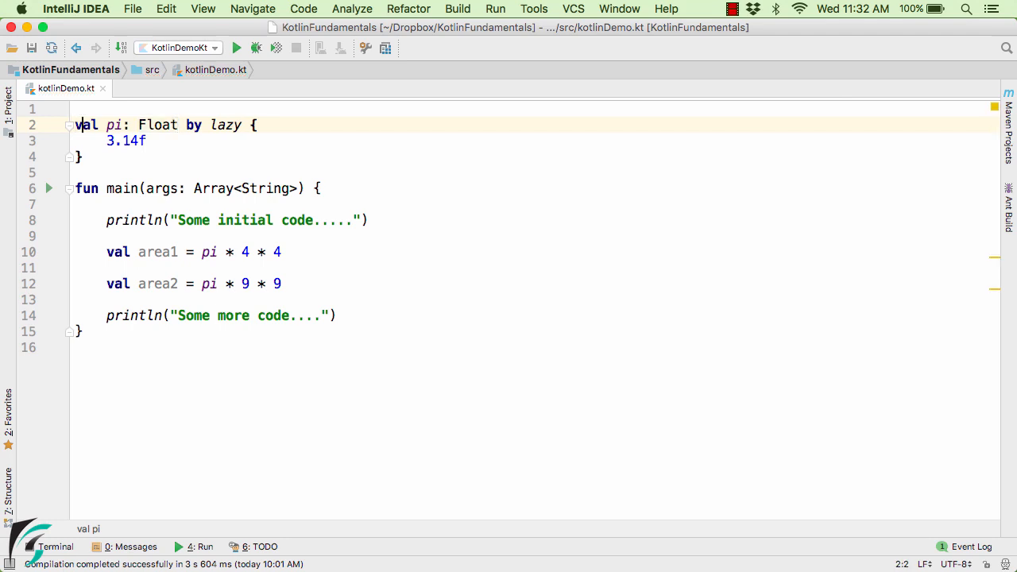